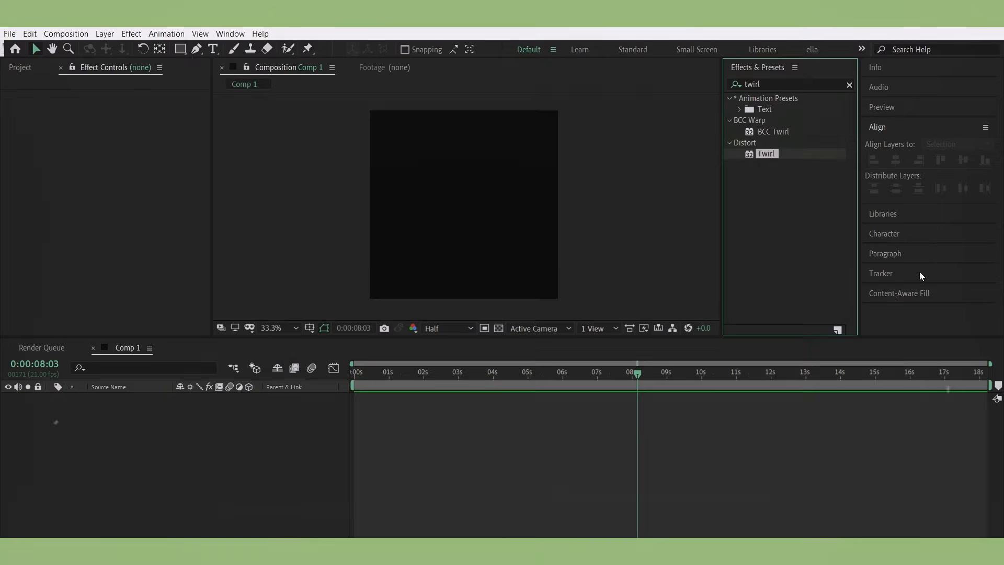
{"action": "mouse_move", "coordinate": [268, 411]}
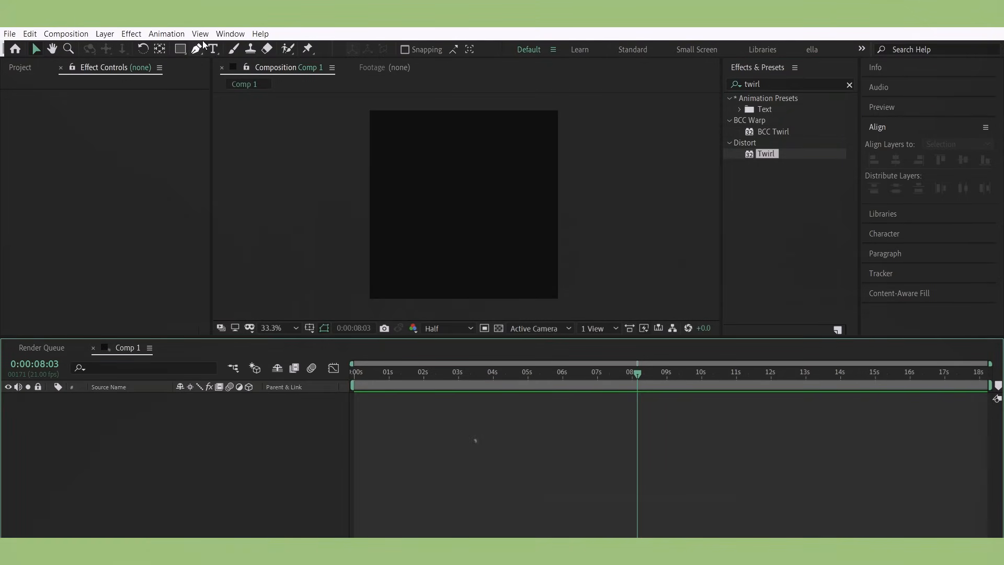
Draw a thin white triangle with the Pen tool and add a Repeater to its shape.
{"action": "left_click", "coordinate": [197, 48]}
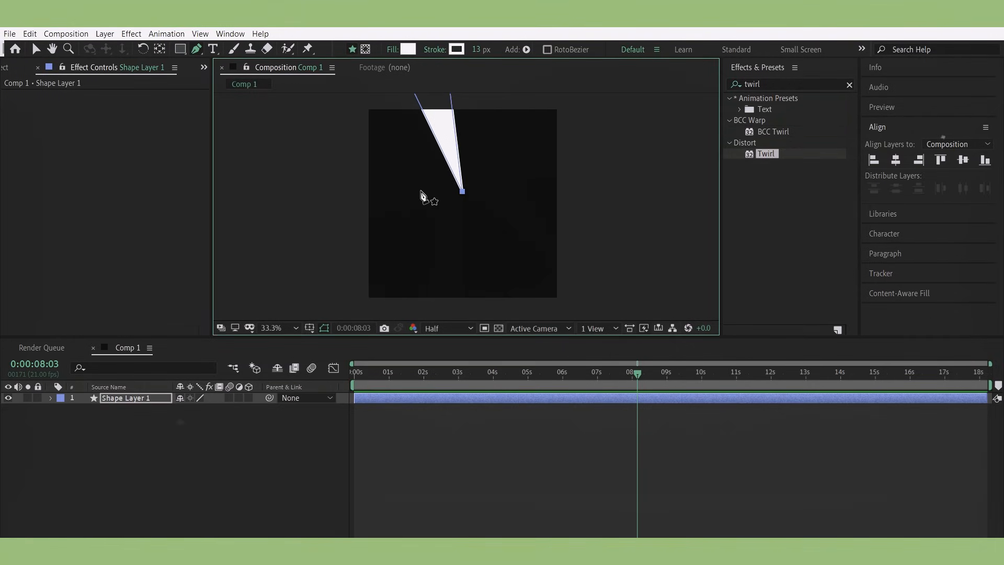
{"action": "left_click", "coordinate": [51, 397]}
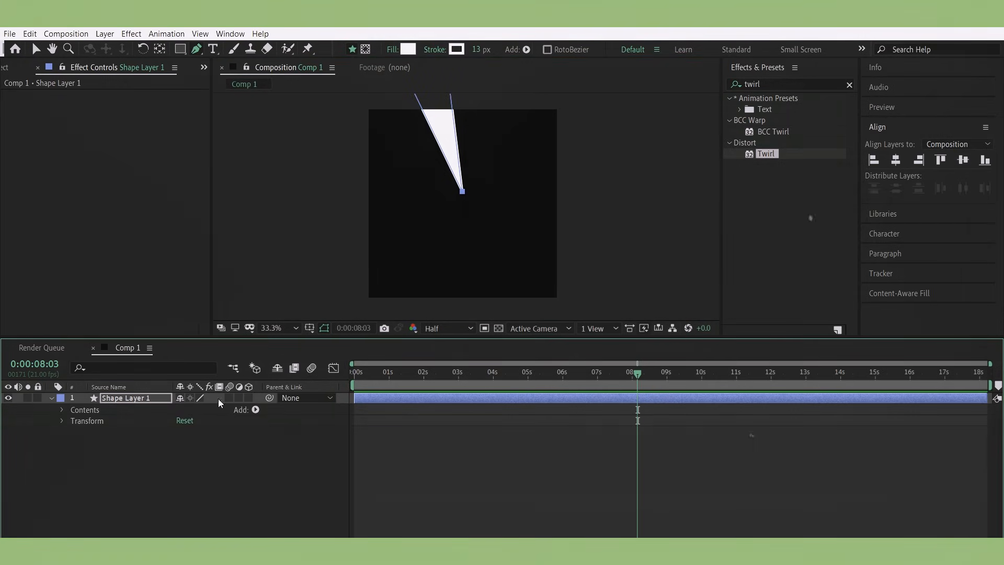
{"action": "mouse_move", "coordinate": [246, 319]}
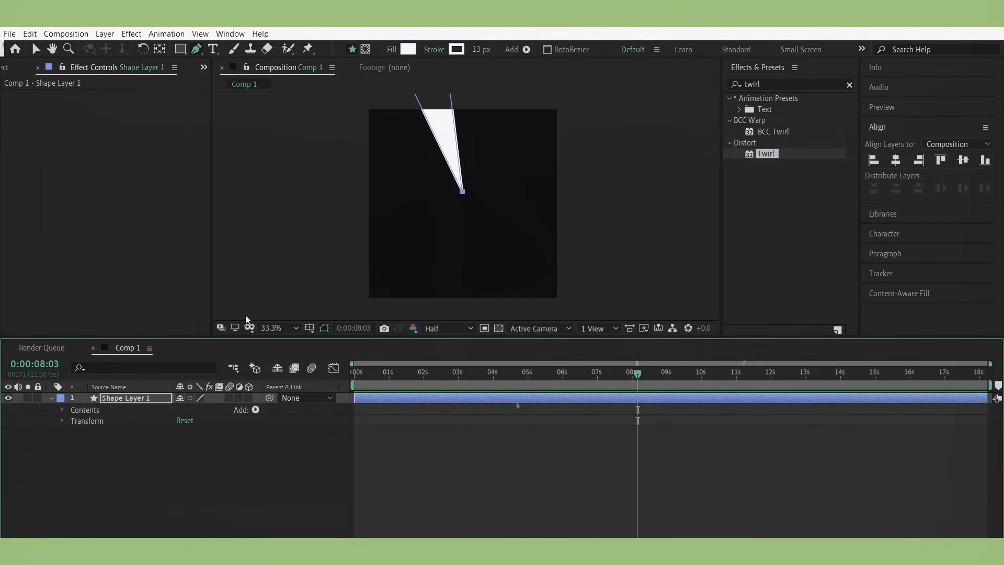
{"action": "left_click", "coordinate": [62, 410]}
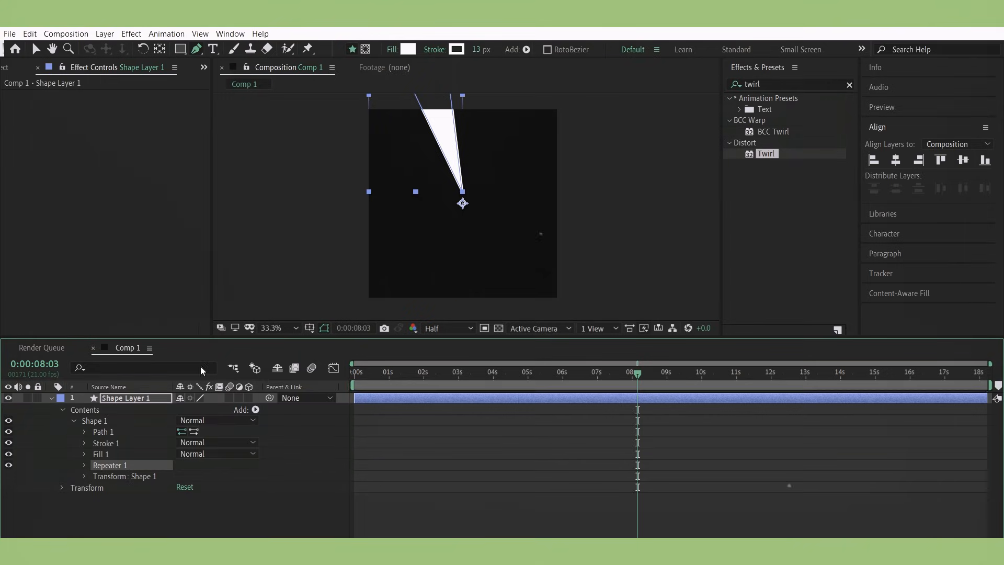
{"action": "left_click", "coordinate": [85, 465]}
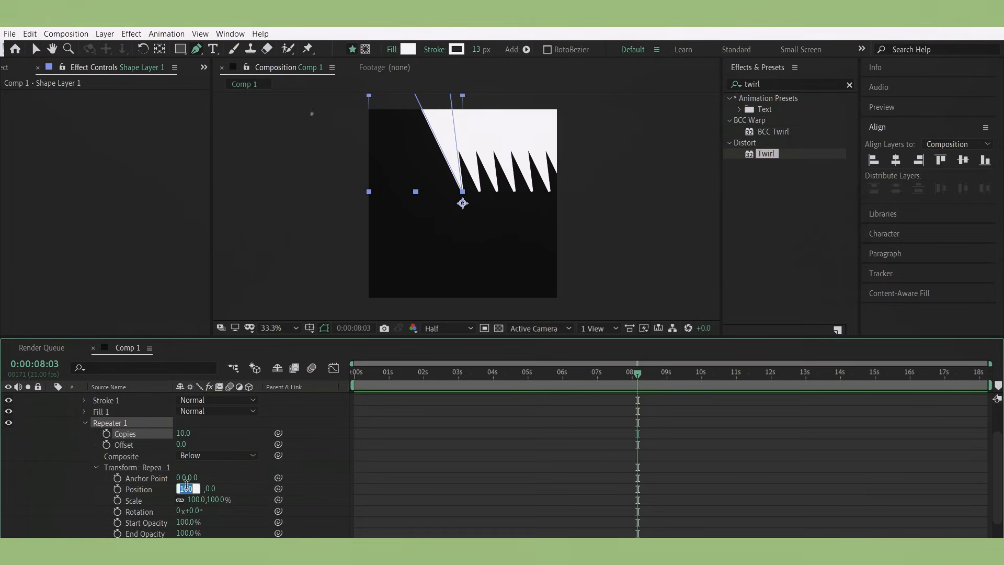
Set the Repeater's transform position to 0 so copies fan into a radial sunburst.
{"action": "type", "text": "0"}
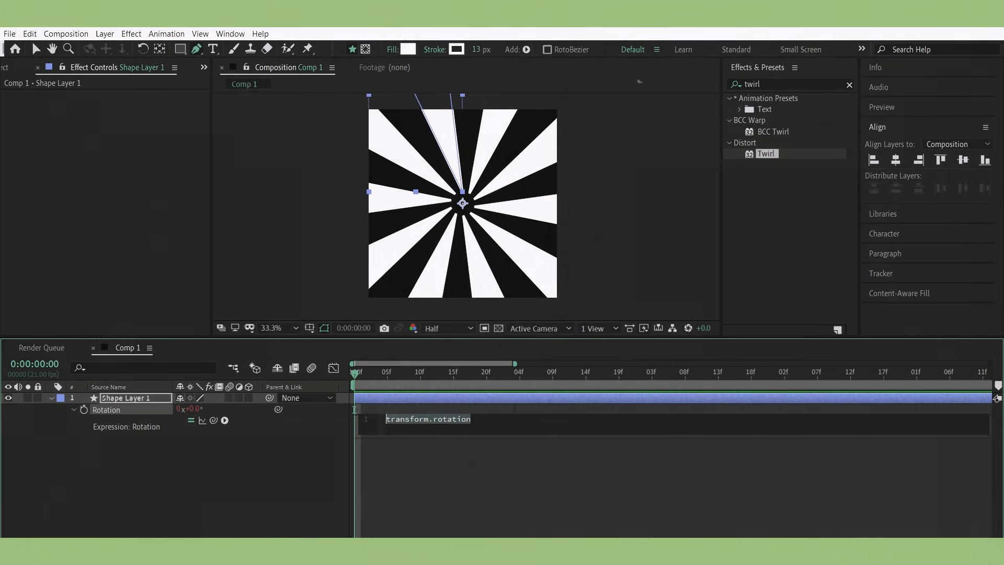
Replace the Rotation expression with time*20 so the burst spins continuously.
{"action": "type", "text": "time*"}
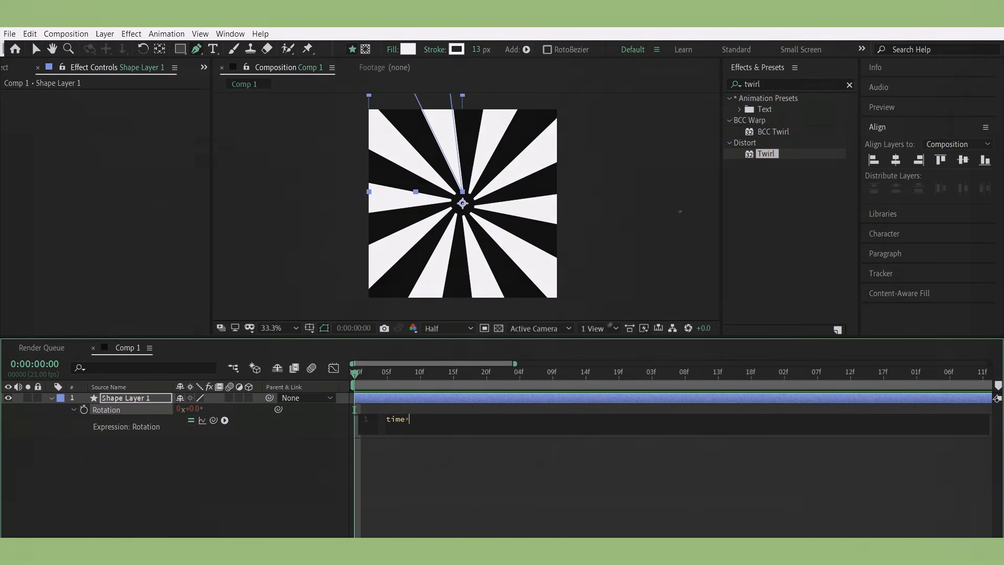
{"action": "type", "text": "20"}
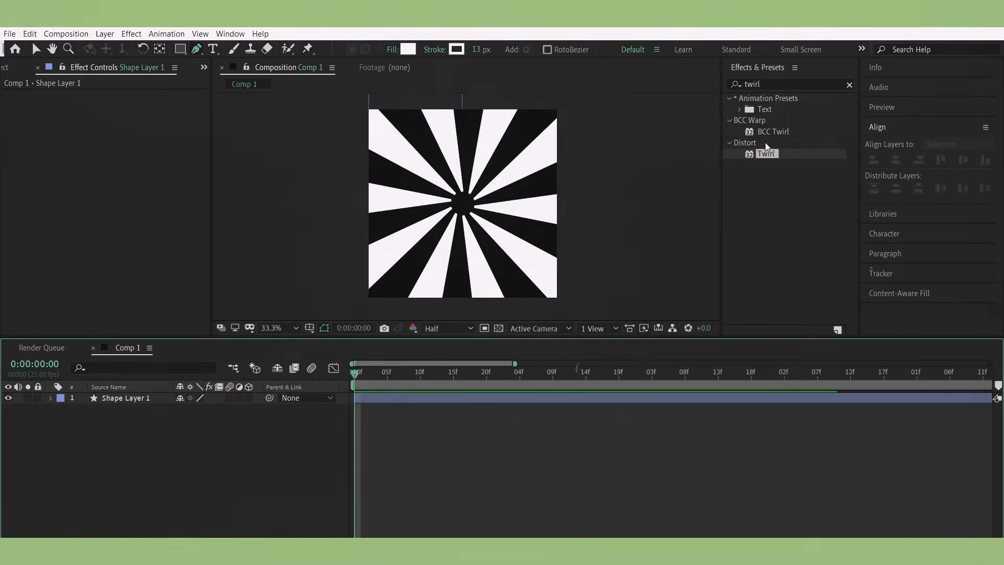
Apply Distort > Twirl to the burst and lower Twirl Radius to 49.
{"action": "double_click", "coordinate": [766, 154]}
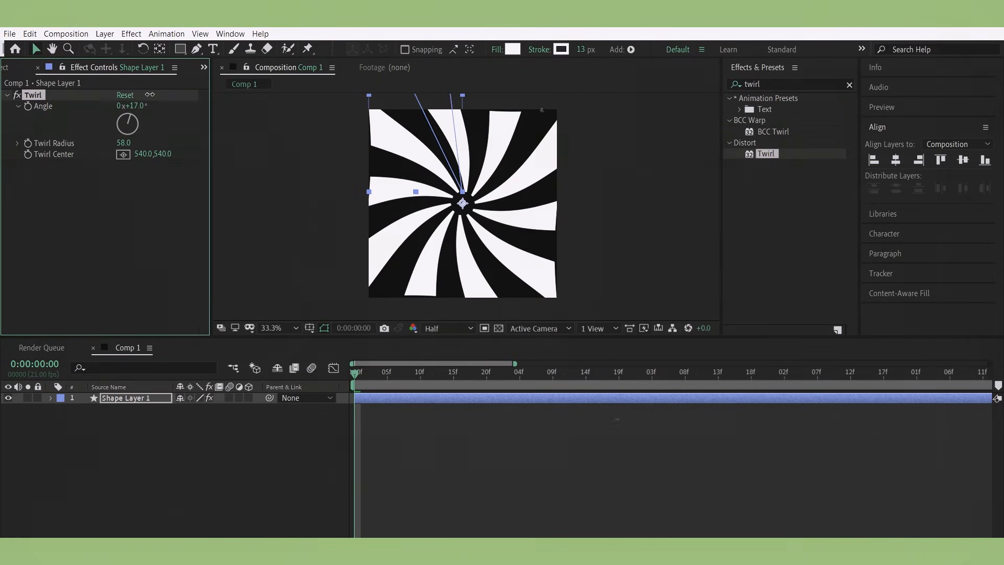
{"action": "left_click_drag", "start_coordinate": [125, 142], "coordinate": [119, 142]}
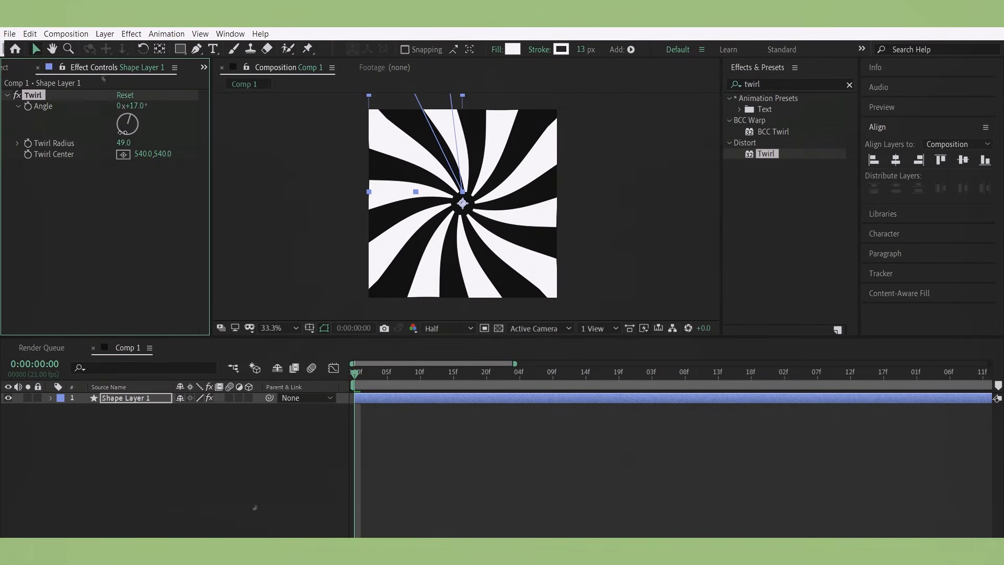